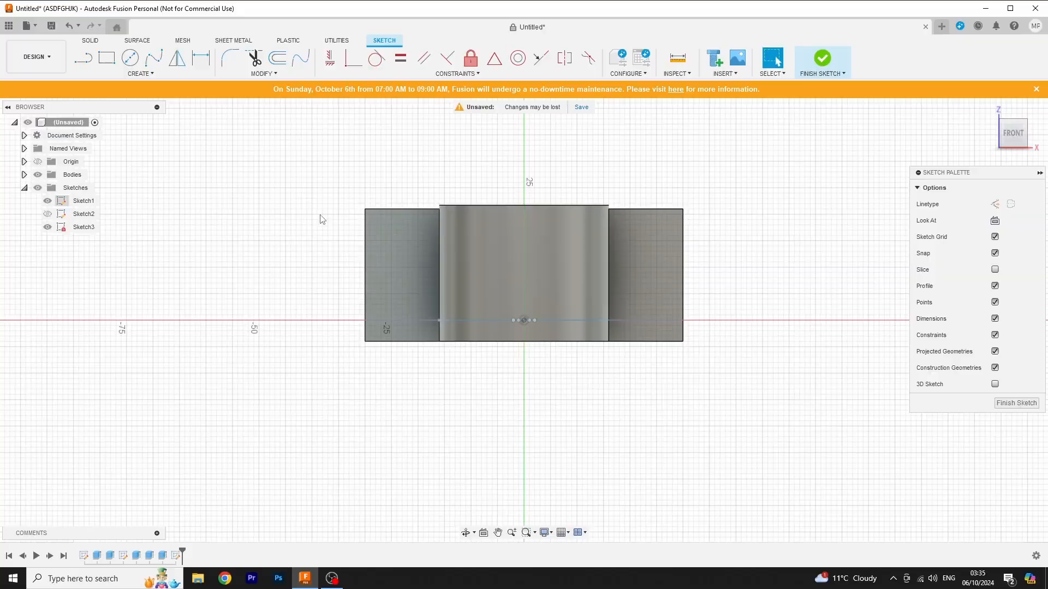
- Extrude the Sketch8 base profile 50 mm as a join beneath the box body
click(129, 57)
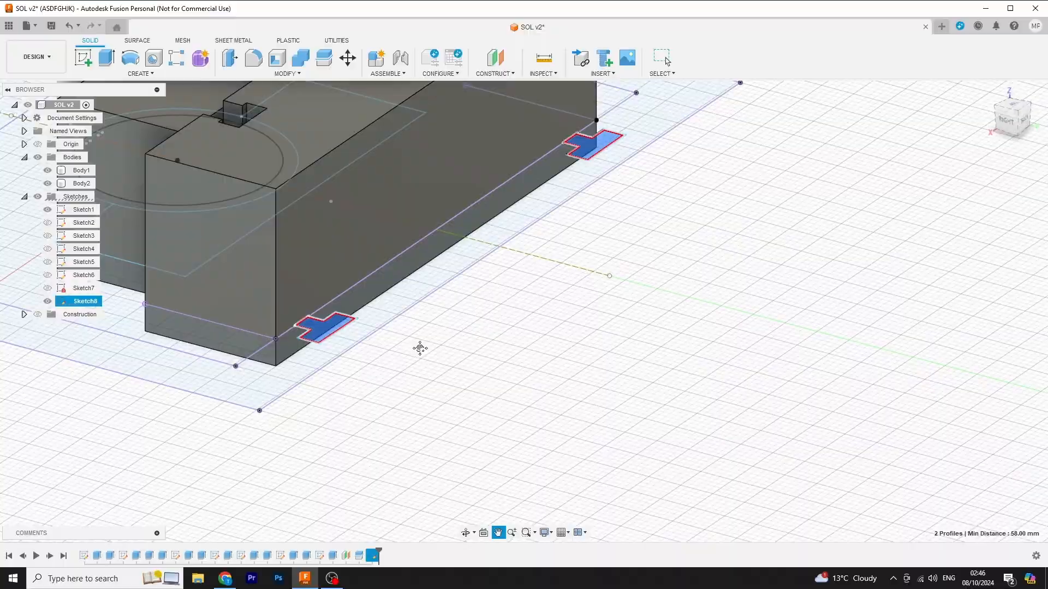
click(106, 57)
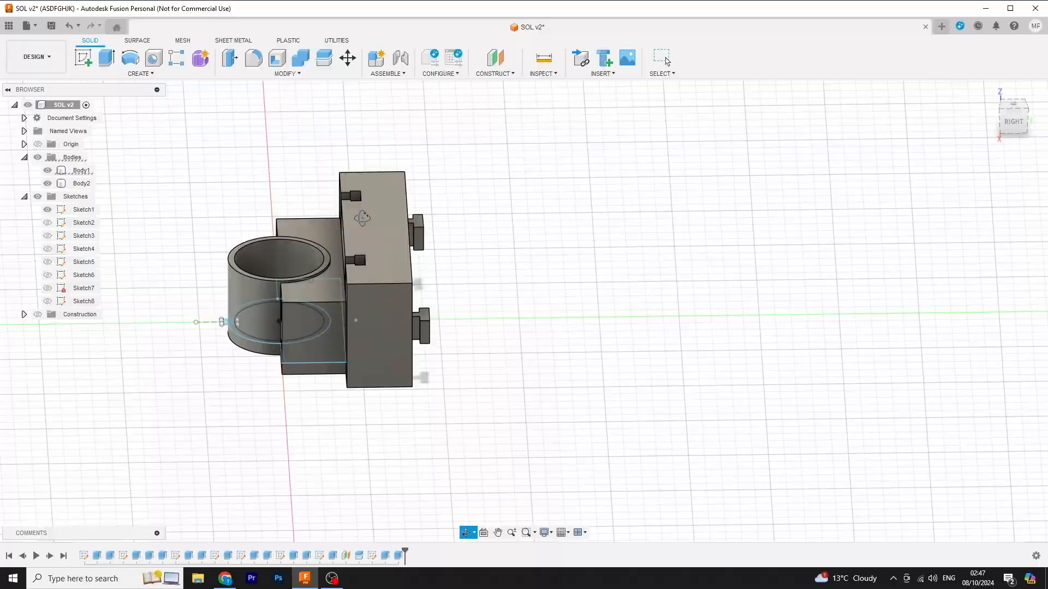
click(107, 59)
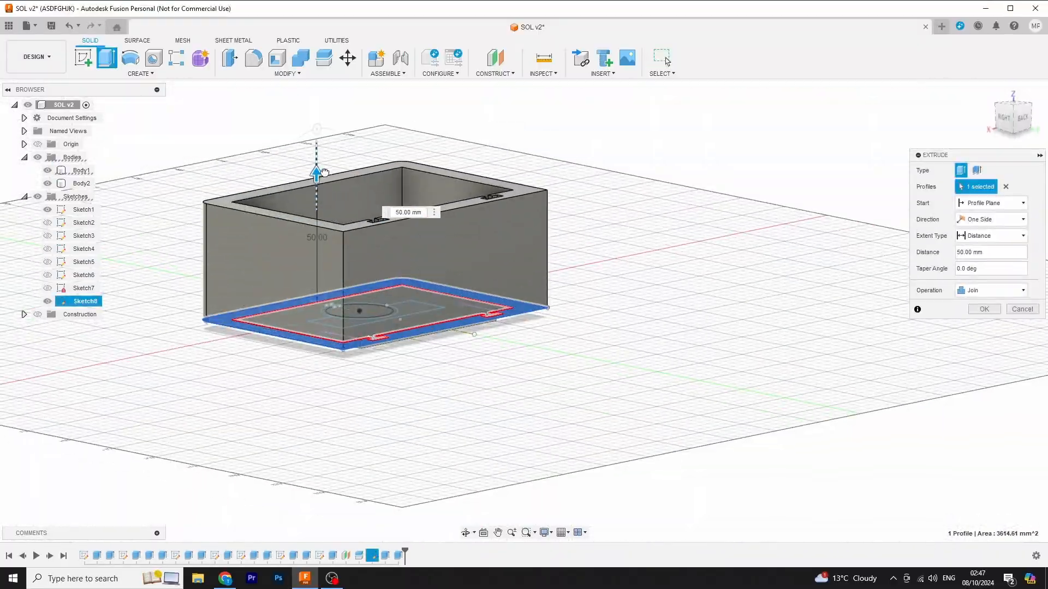